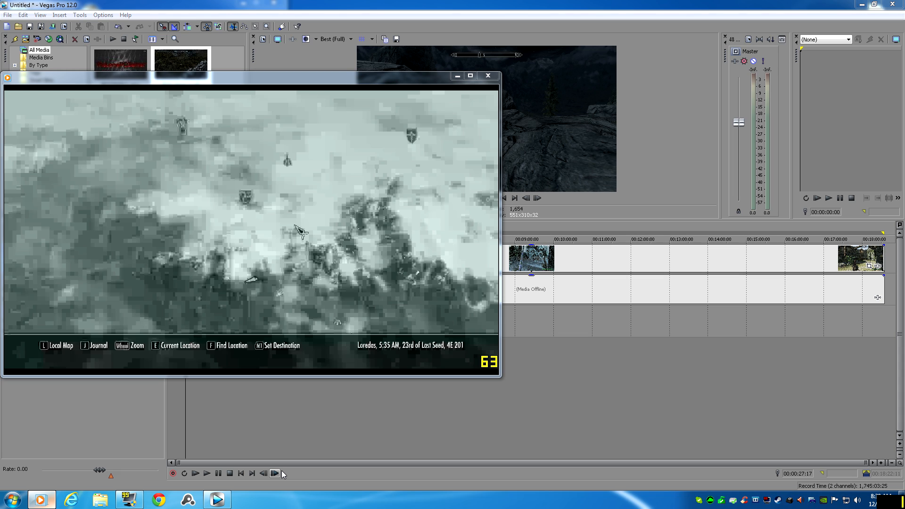
pyautogui.moveTo(285, 474)
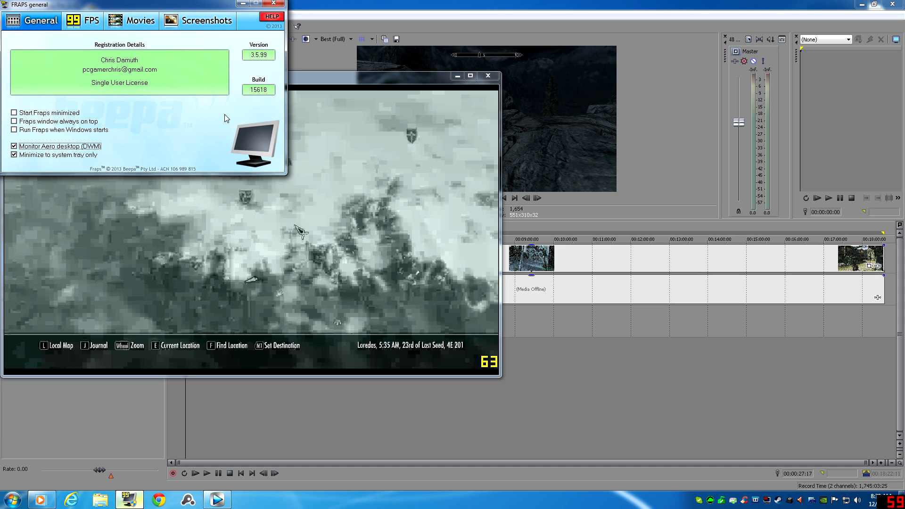
pyautogui.moveTo(222, 109)
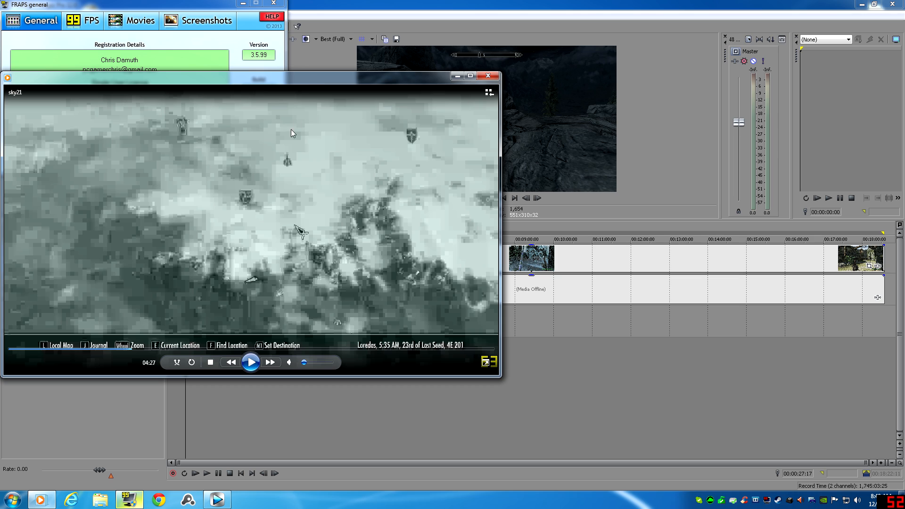
pyautogui.moveTo(229, 232)
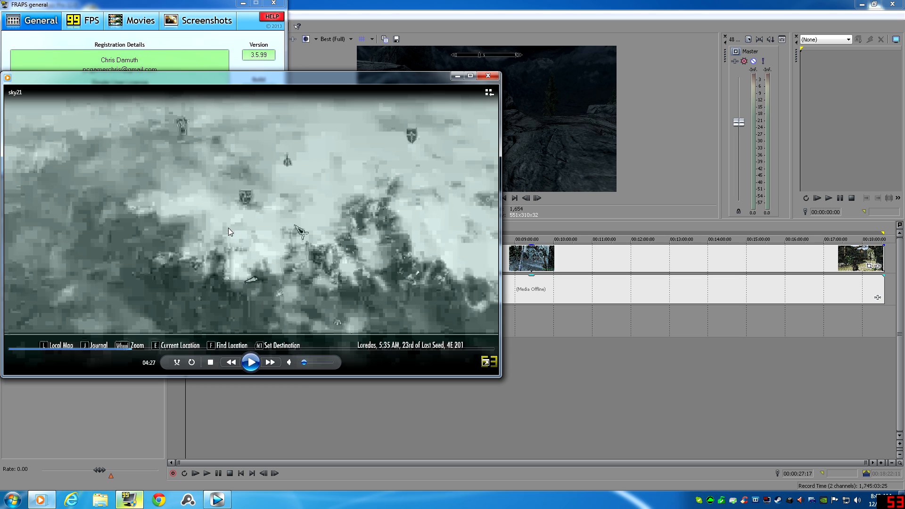
pyautogui.moveTo(297, 200)
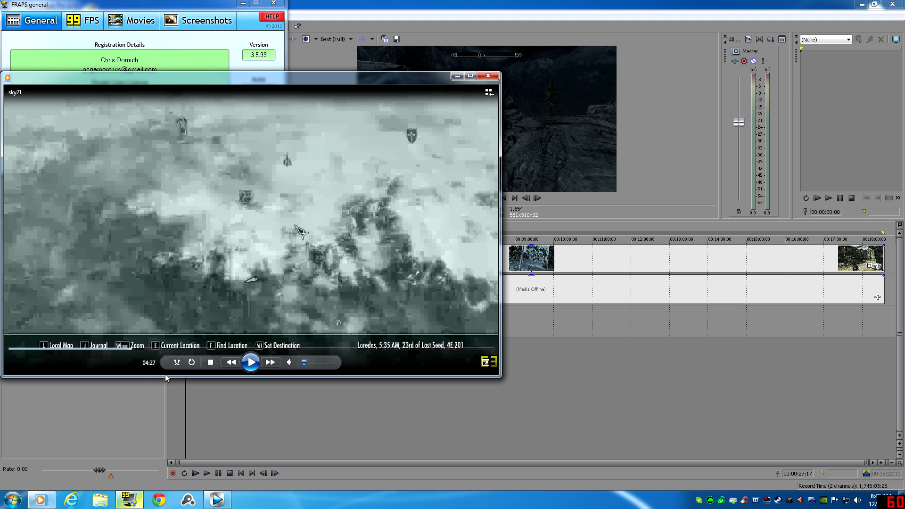
# Step: Resume the Skyrim gameplay clip in Media Player and pause it at about 04:39
pyautogui.click(250, 362)
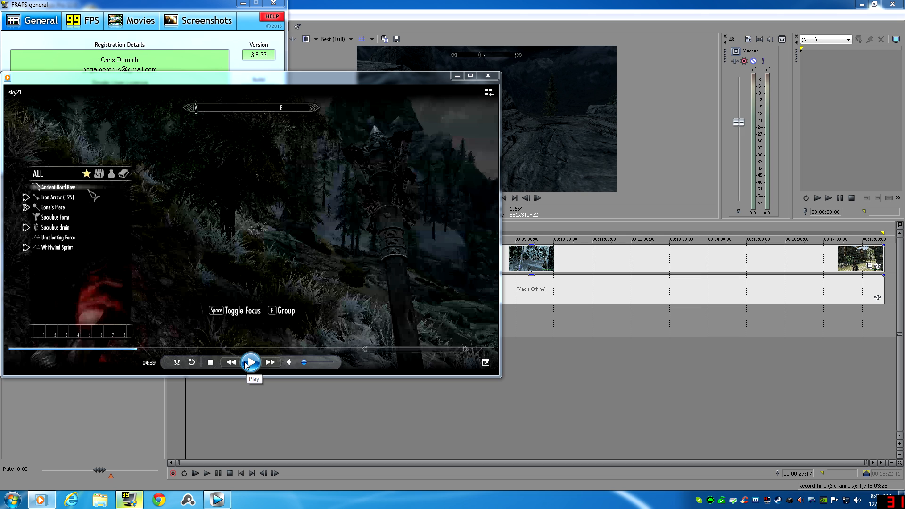
pyautogui.moveTo(459, 82)
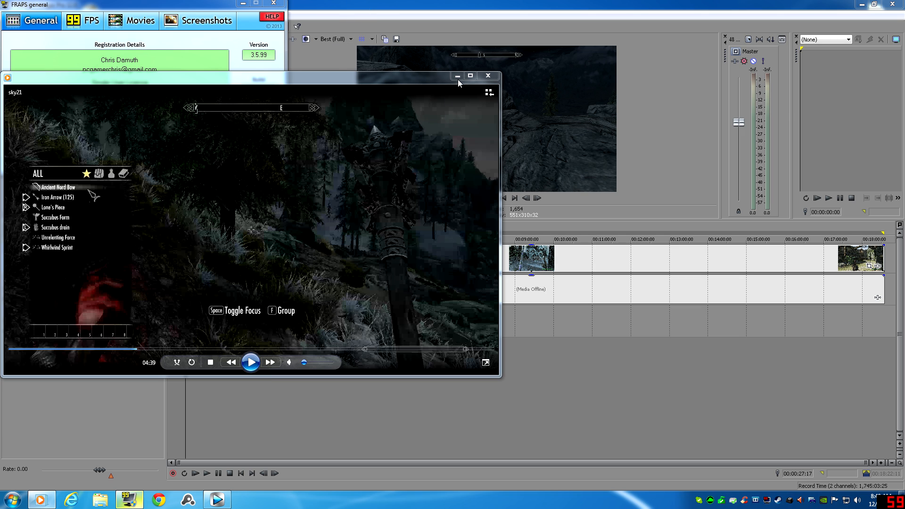
# Step: Minimize Media Player, browse to D:\Recordings, and open the TESV clip's context menu
pyautogui.click(488, 76)
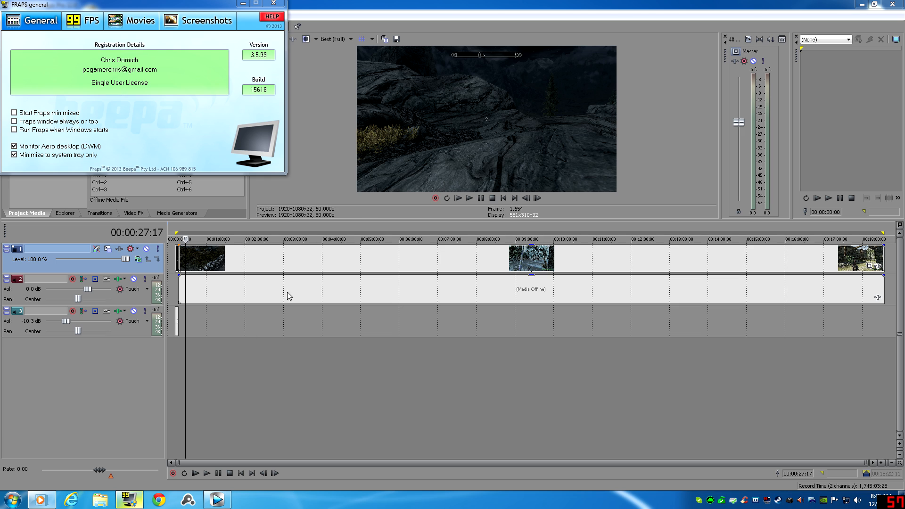
pyautogui.click(100, 499)
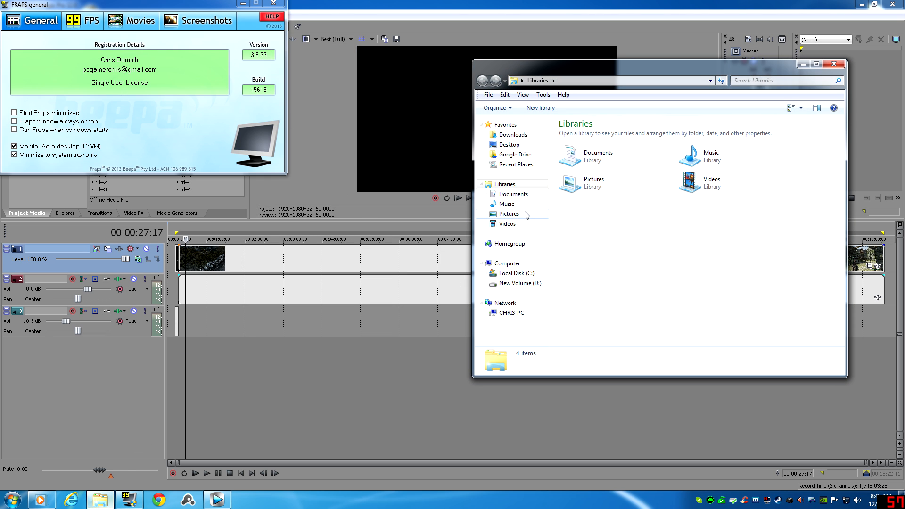
pyautogui.click(518, 283)
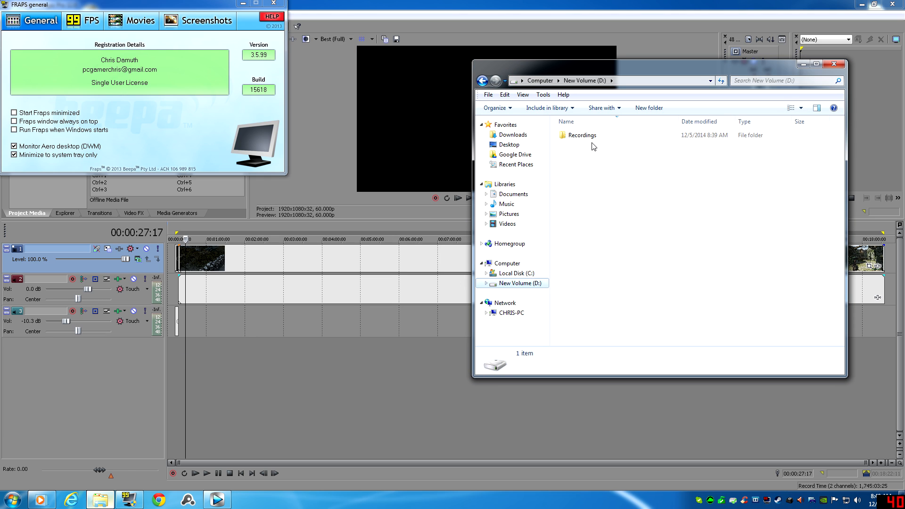
pyautogui.doubleClick(581, 136)
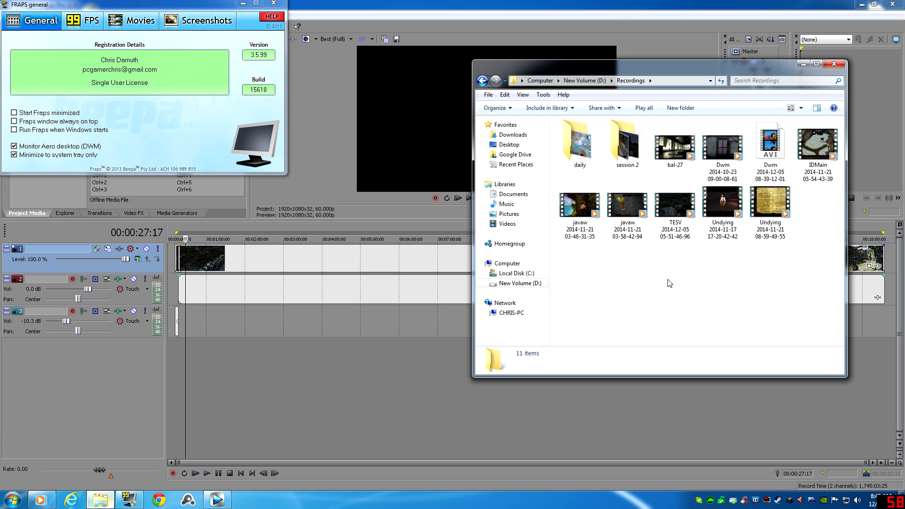
pyautogui.rightClick(674, 204)
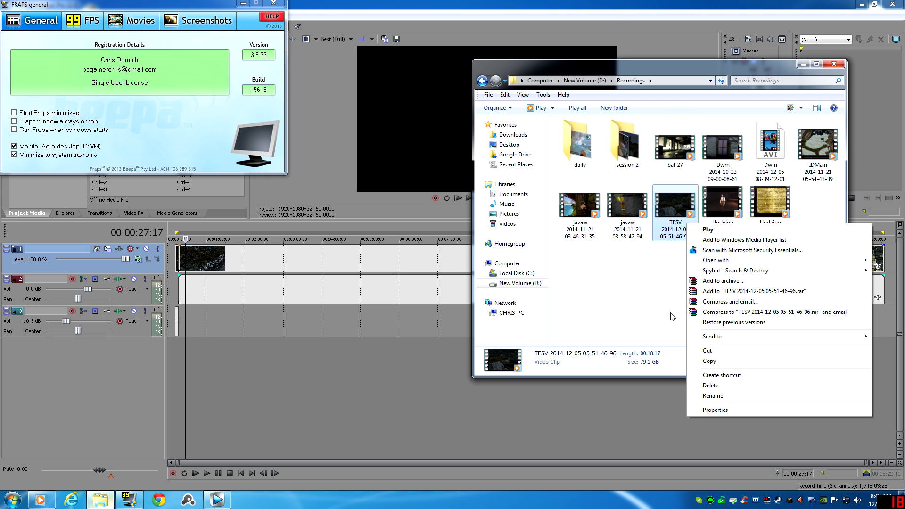
# Step: Confirm in Properties that TESV is 1920×1080 at 60 fps, then close Explorer
pyautogui.click(715, 409)
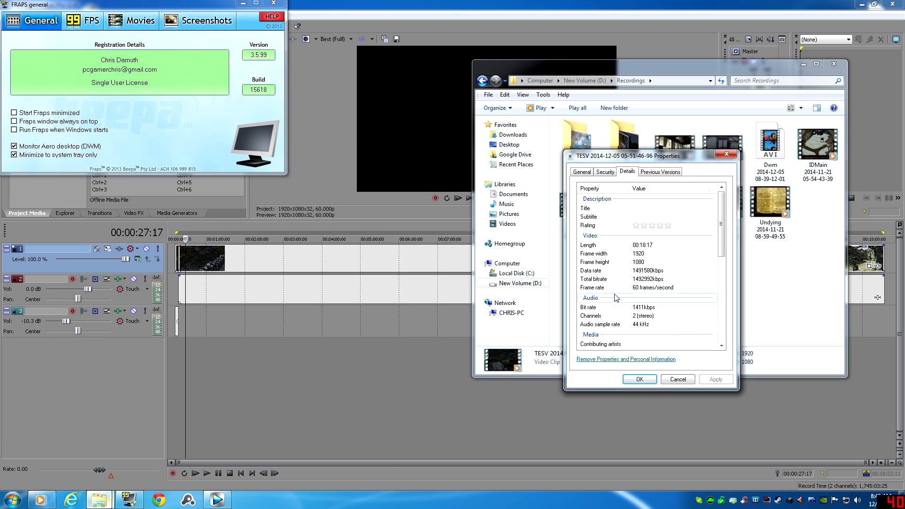
pyautogui.moveTo(679, 289)
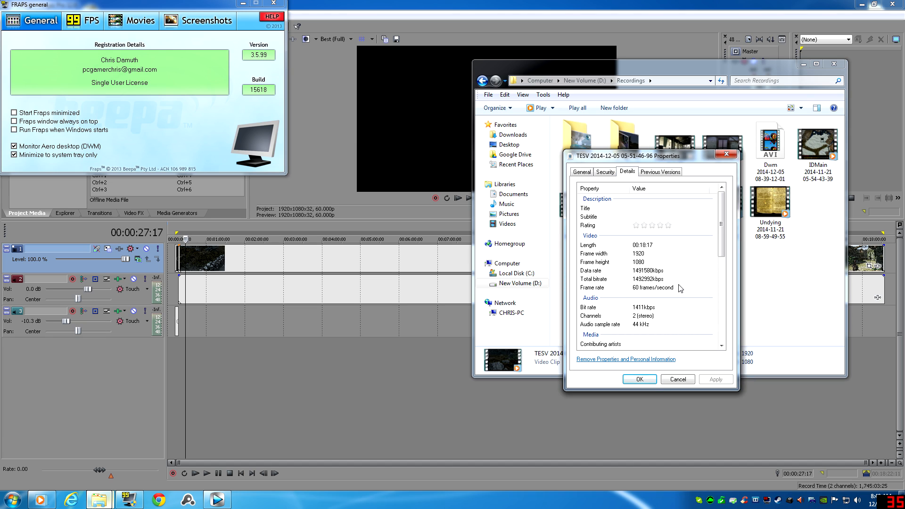
pyautogui.moveTo(653, 268)
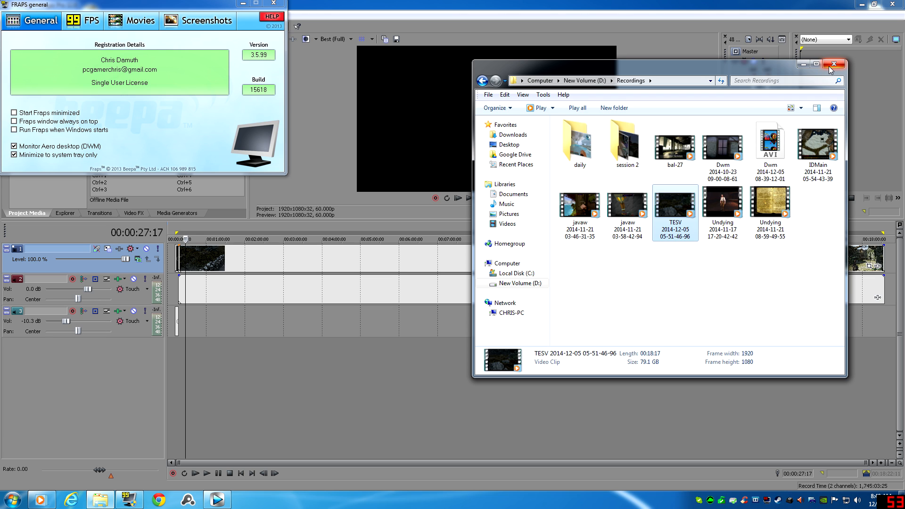
pyautogui.click(833, 64)
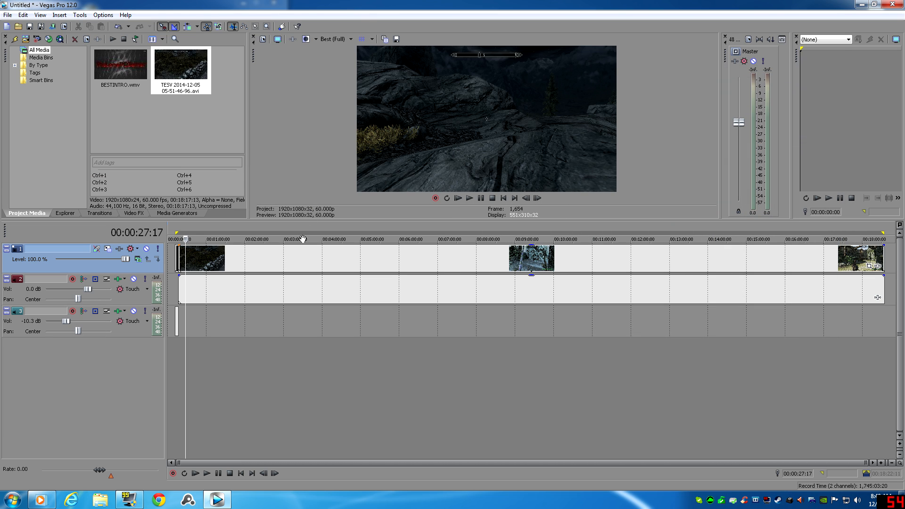
pyautogui.moveTo(317, 380)
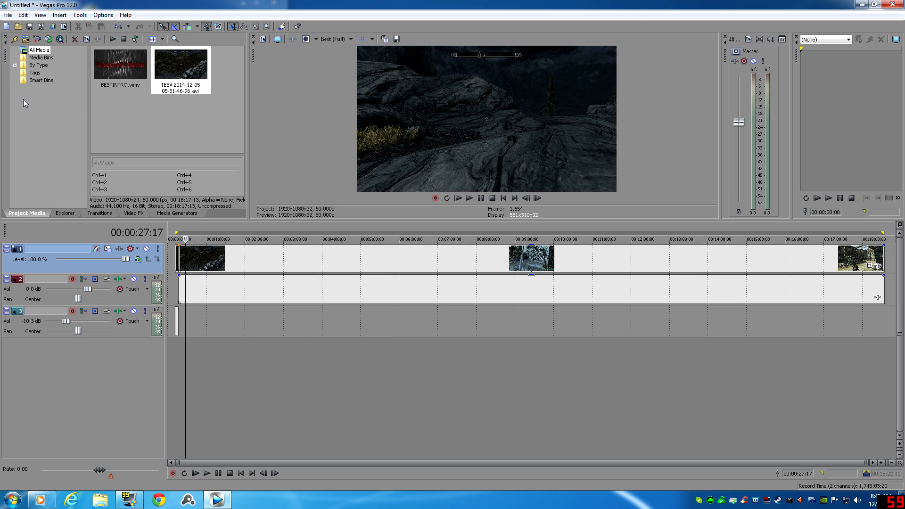
# Step: Open Vegas Pro's File menu to reach Render As
pyautogui.click(8, 14)
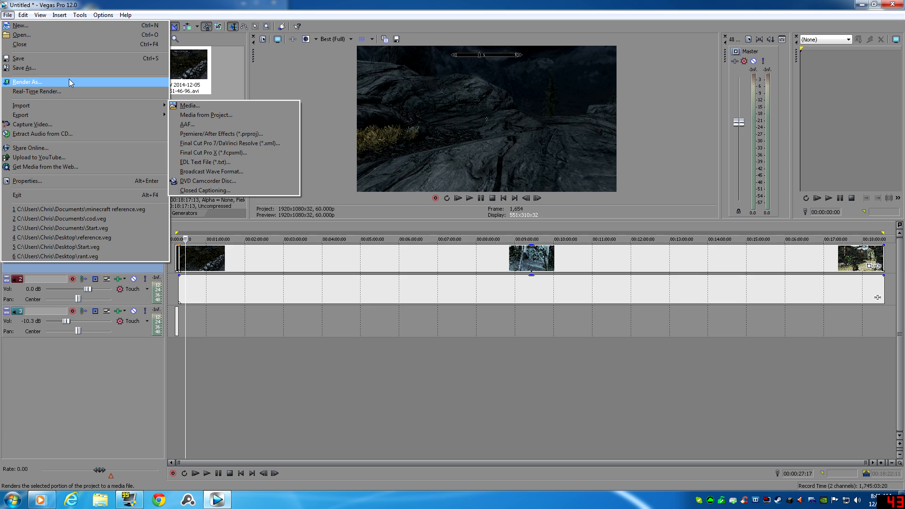
# Step: In Render As, pick Windows Media Video V11 8 Mbps HD 1080-30p and customize it
pyautogui.click(28, 81)
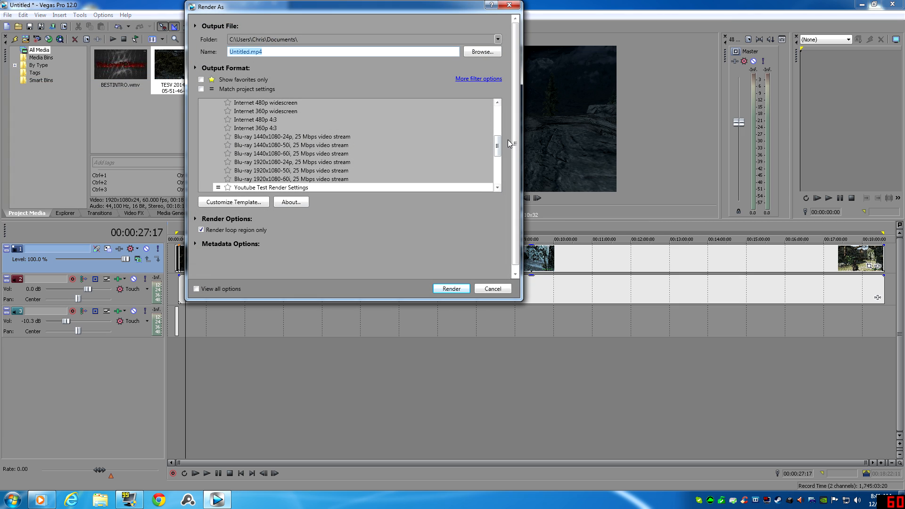
pyautogui.scroll(-3)
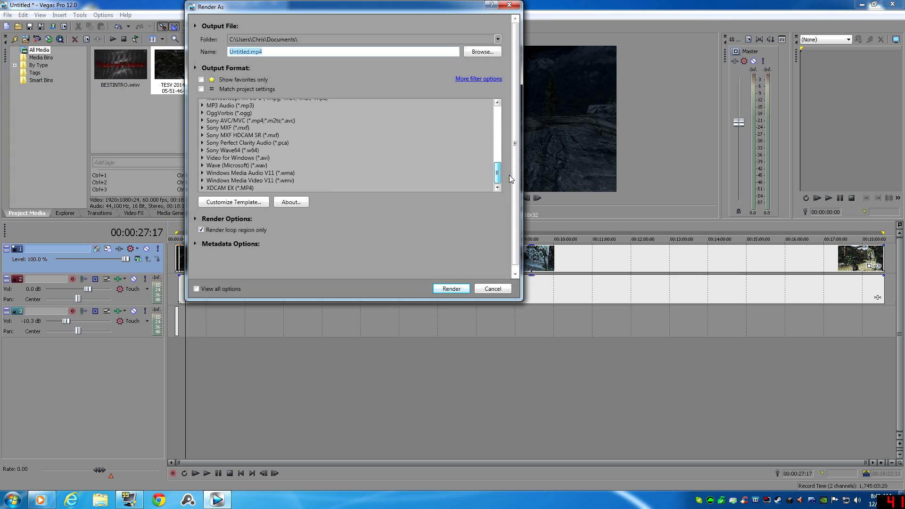
pyautogui.moveTo(497, 173); pyautogui.dragTo(496, 131)
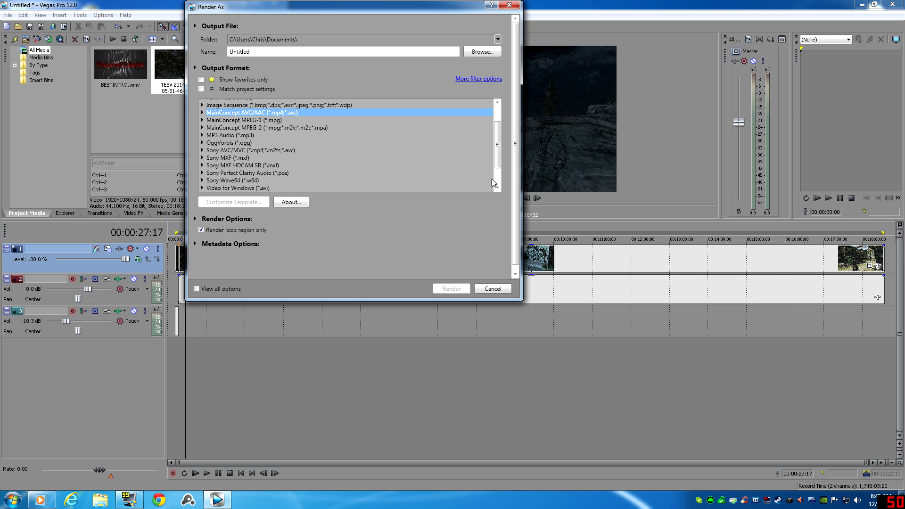
pyautogui.scroll(-3)
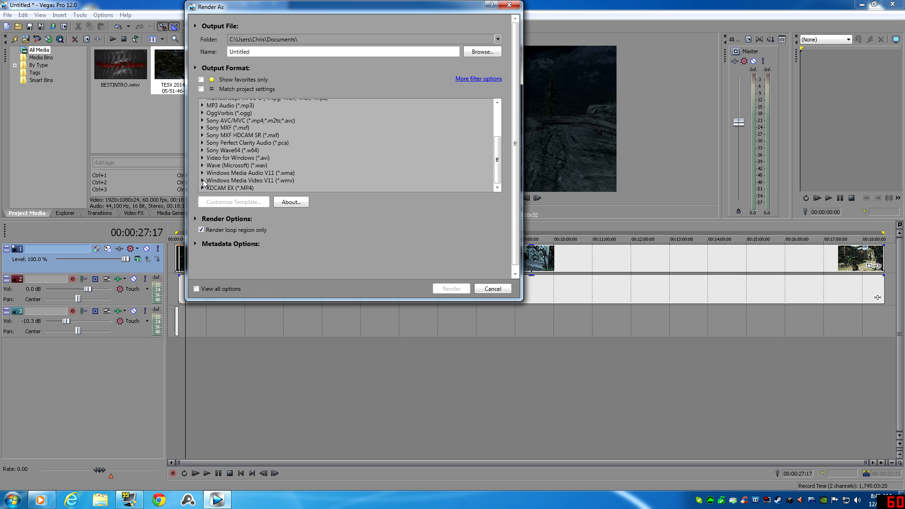
pyautogui.moveTo(204, 183)
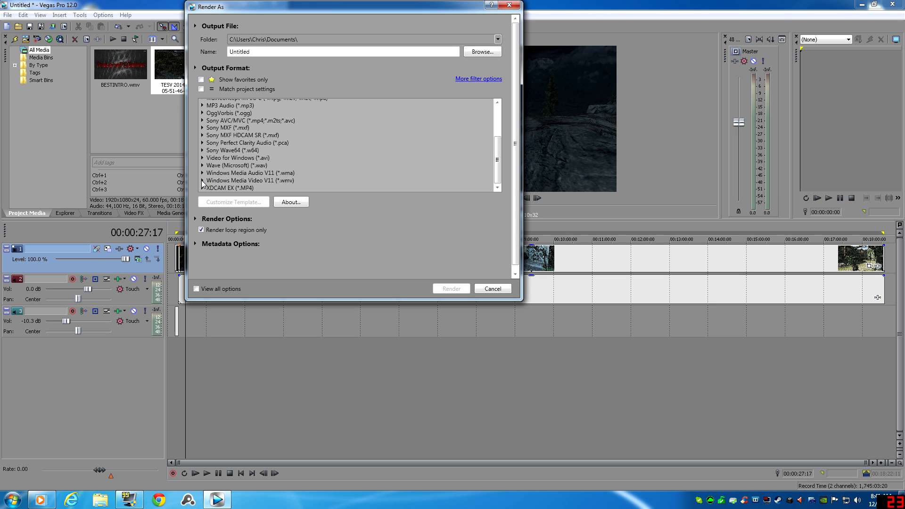
pyautogui.click(202, 113)
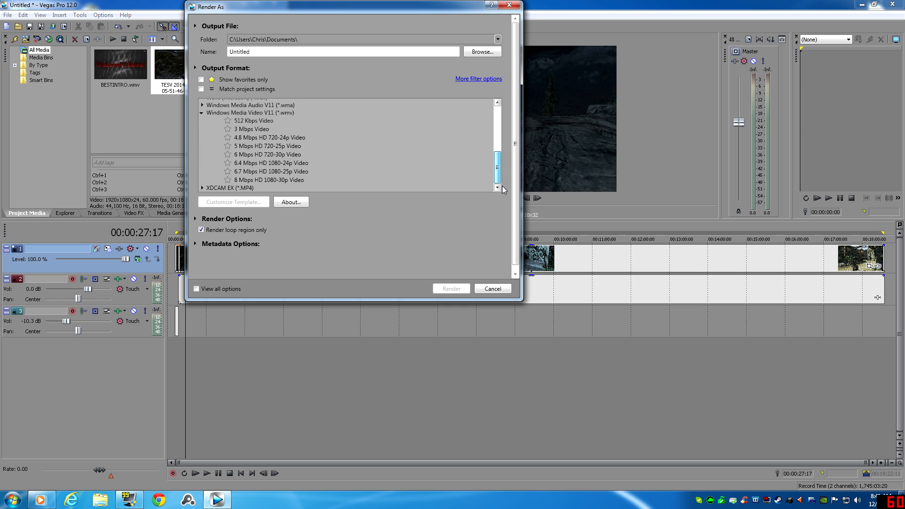
pyautogui.click(269, 180)
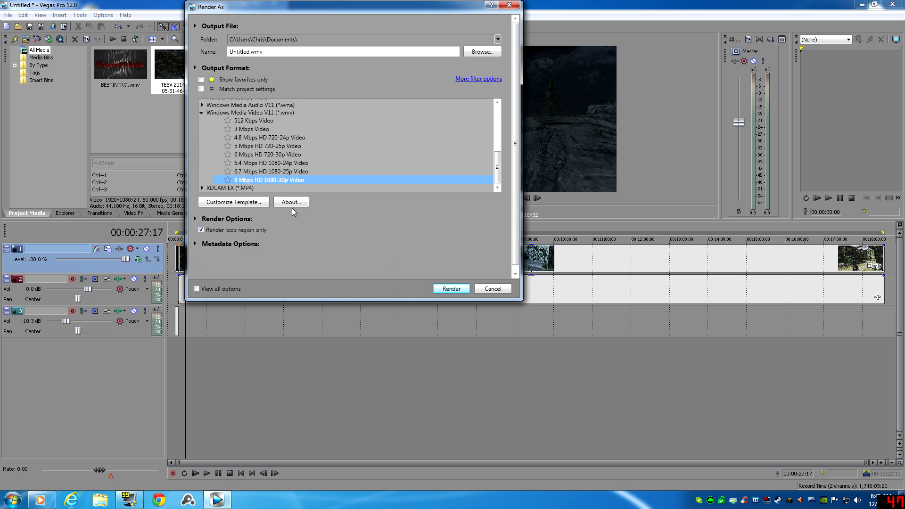
pyautogui.moveTo(236, 193)
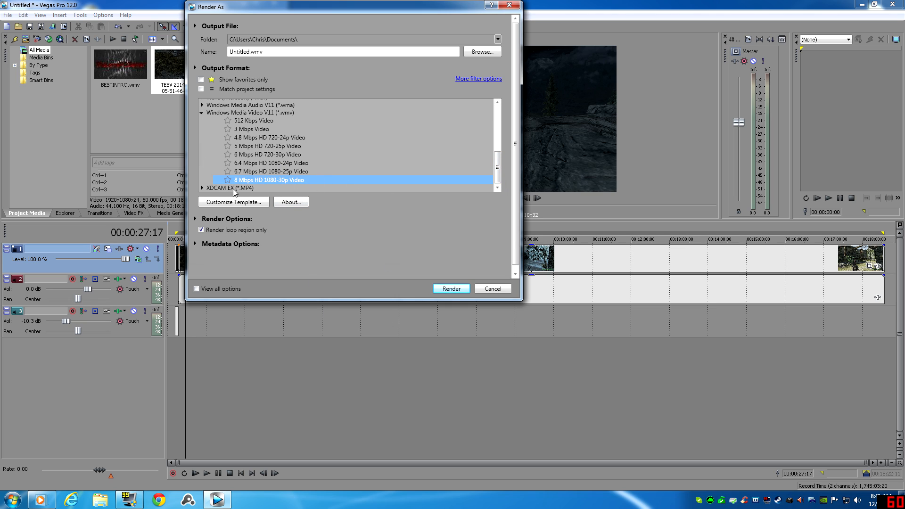
pyautogui.click(232, 202)
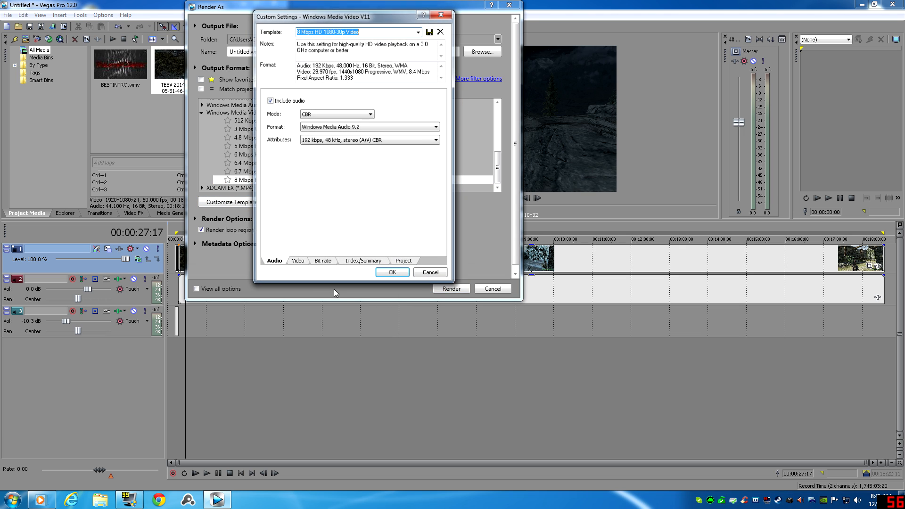
# Step: Inspect the WMV template's Video and Bit rate tabs, then close Custom Settings
pyautogui.click(296, 261)
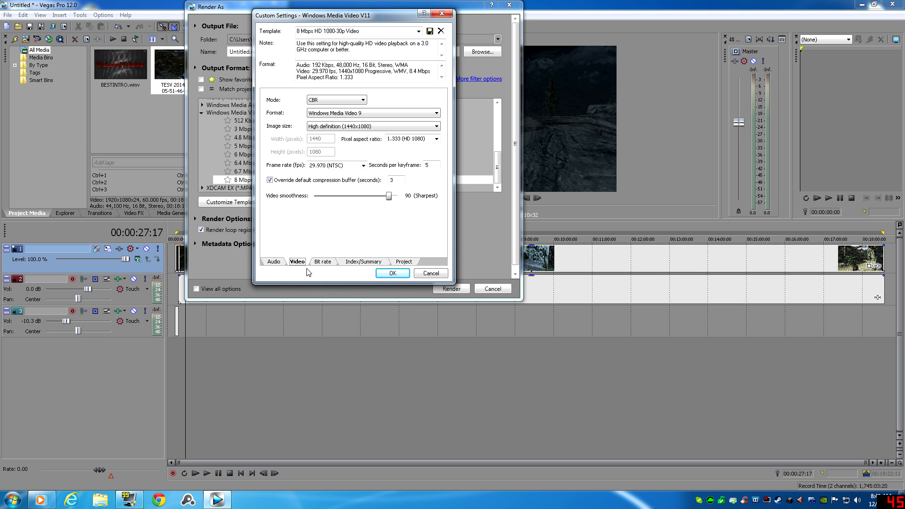
pyautogui.click(321, 262)
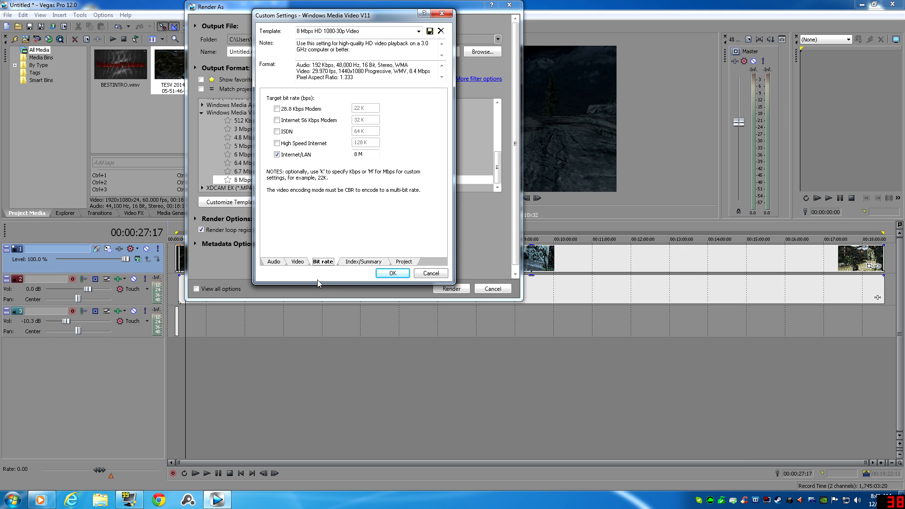
pyautogui.click(298, 262)
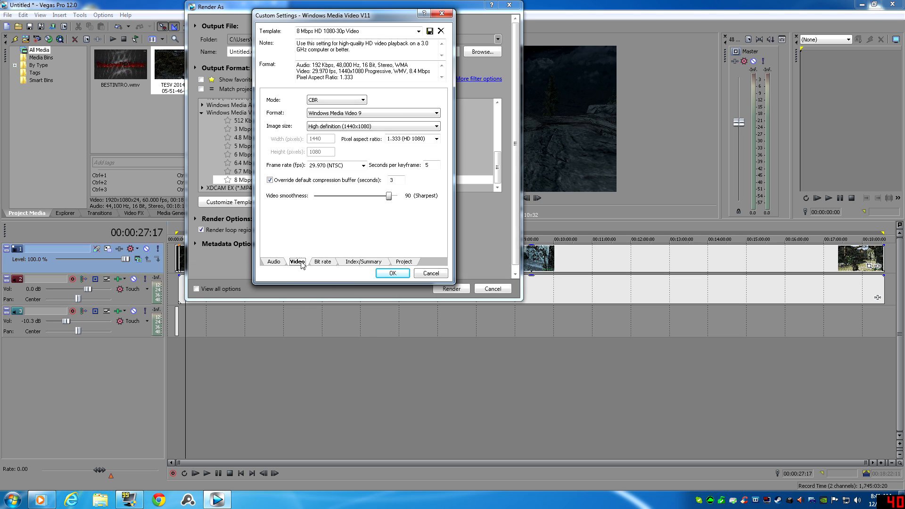
pyautogui.moveTo(344, 119)
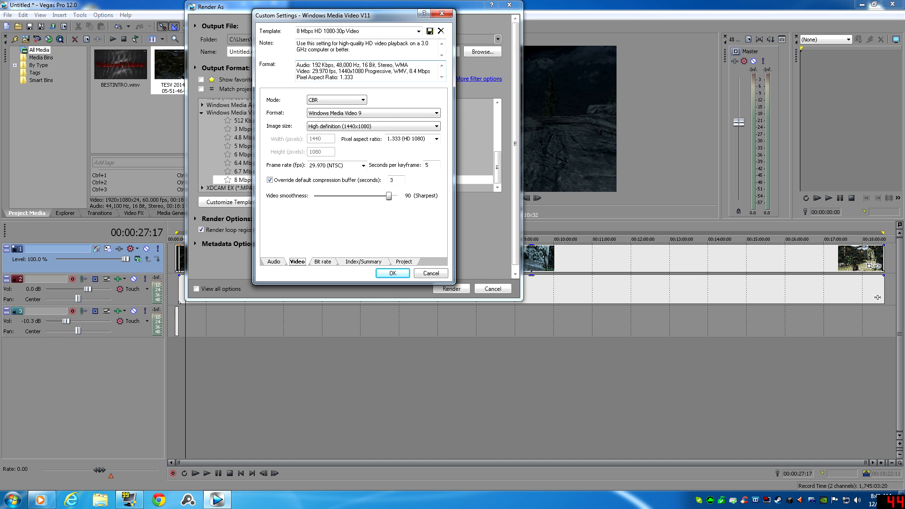
pyautogui.click(322, 262)
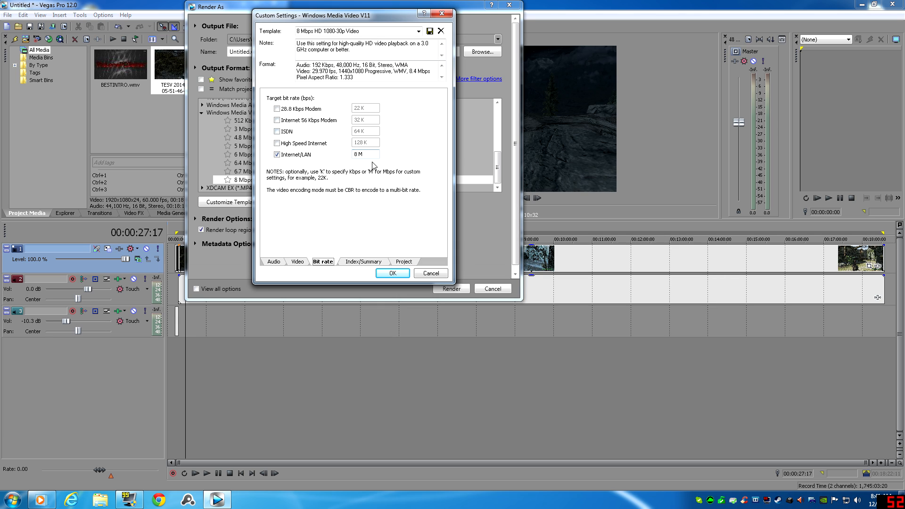
pyautogui.click(430, 273)
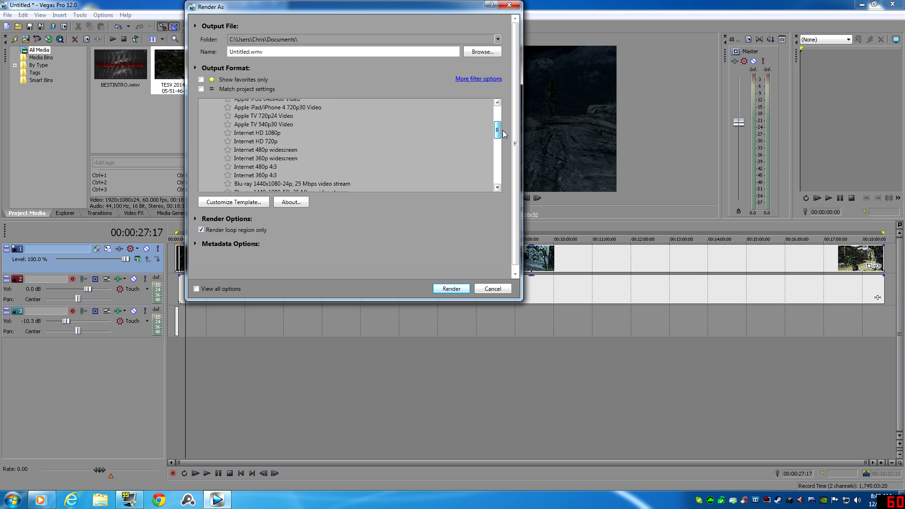
# Step: Select Internet HD 1080p so the output file becomes Untitled.mp4
pyautogui.click(257, 133)
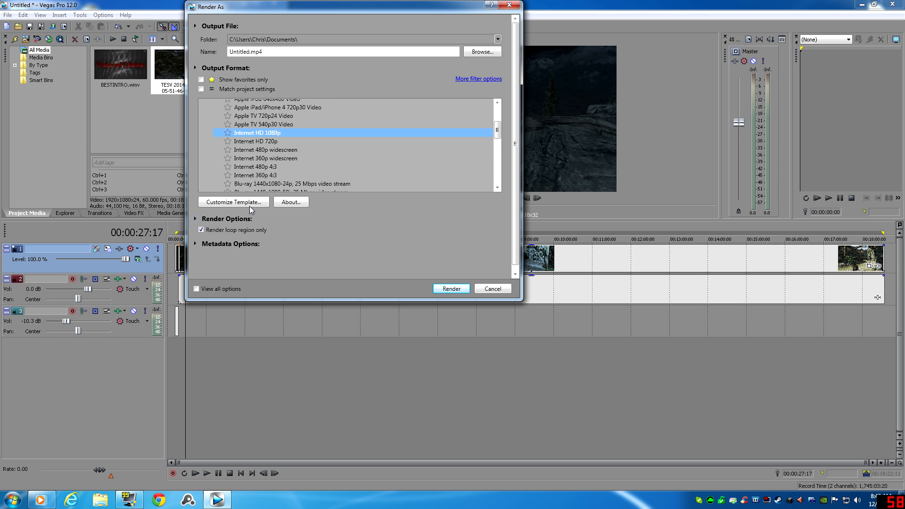
pyautogui.click(233, 202)
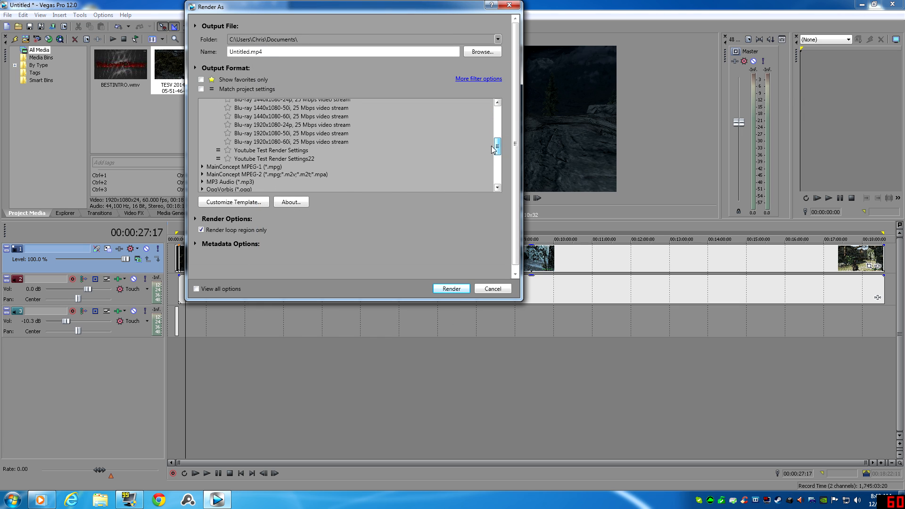
# Step: Customize the Youtube Test Render Settings template with constant bit rate 28,000,000 bps
pyautogui.click(270, 150)
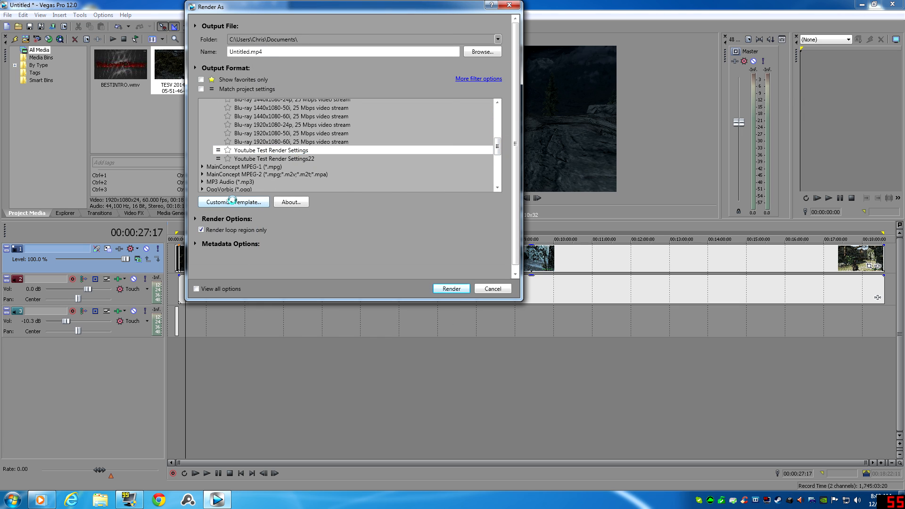
pyautogui.click(234, 201)
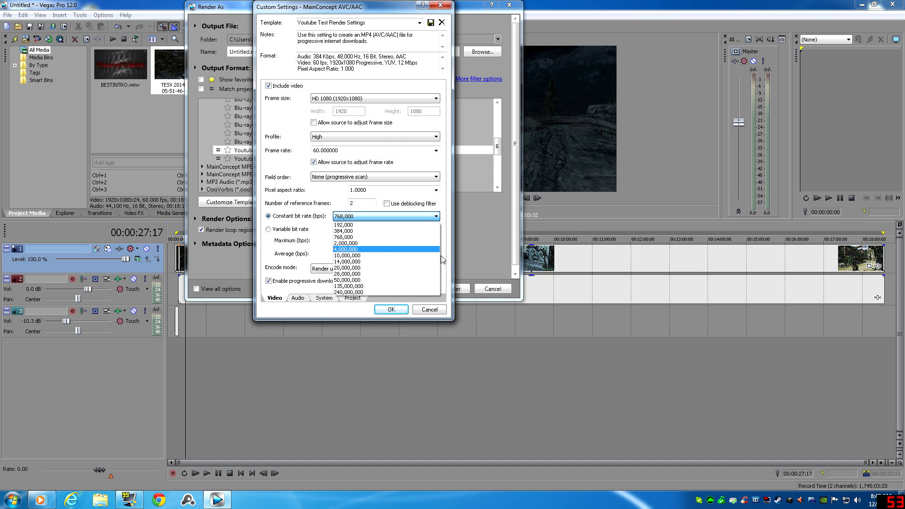
pyautogui.moveTo(408, 273)
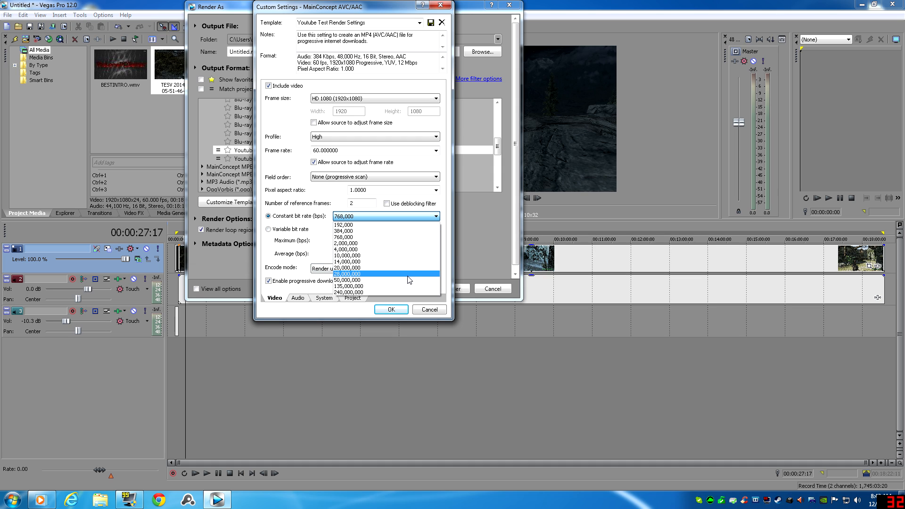
pyautogui.moveTo(381, 280)
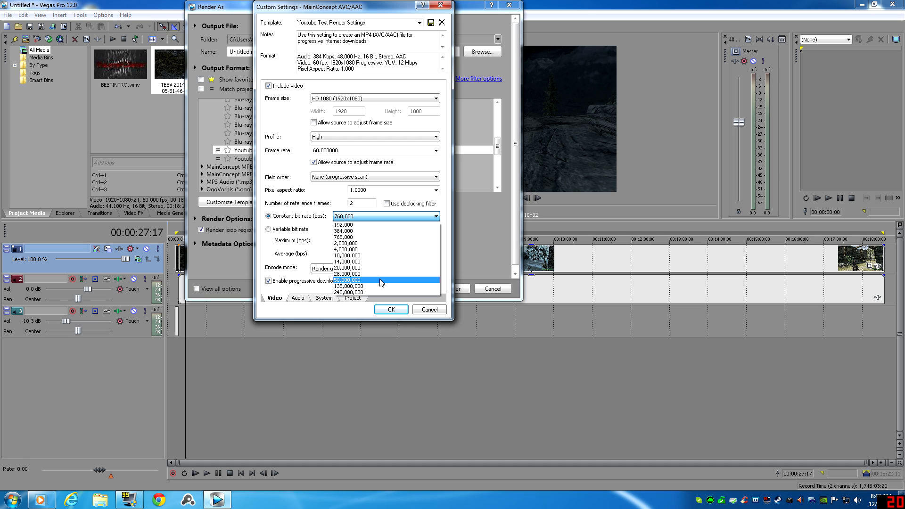
pyautogui.click(346, 279)
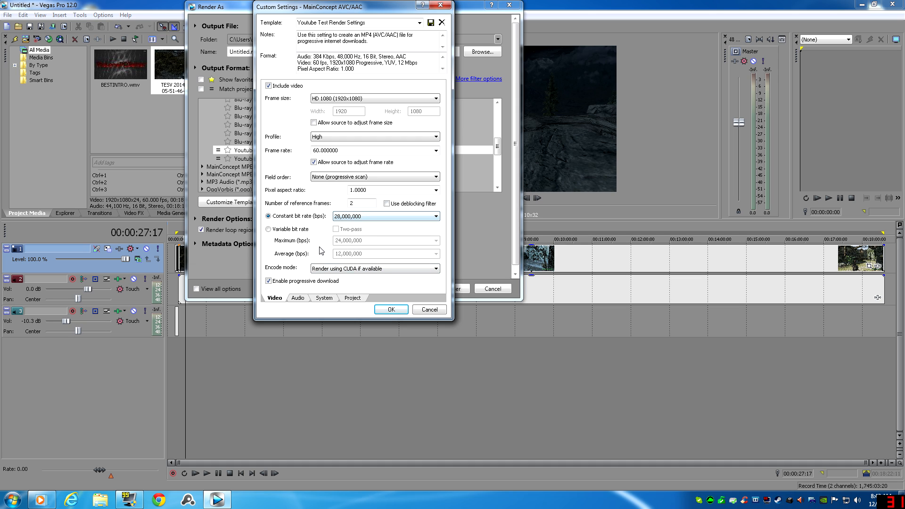
# Step: Toggle variable then constant bit rate, and choose 50,000,000 bps from the dropdown
pyautogui.click(267, 228)
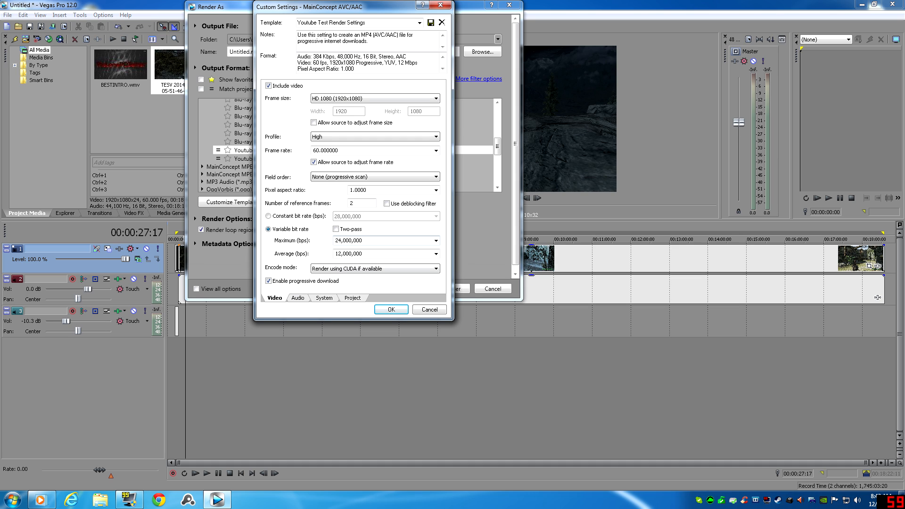
pyautogui.click(267, 215)
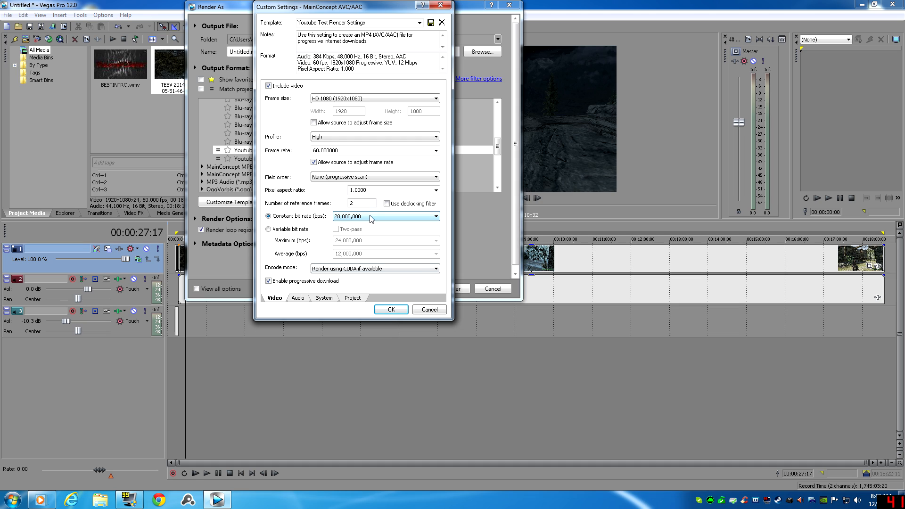
pyautogui.click(435, 216)
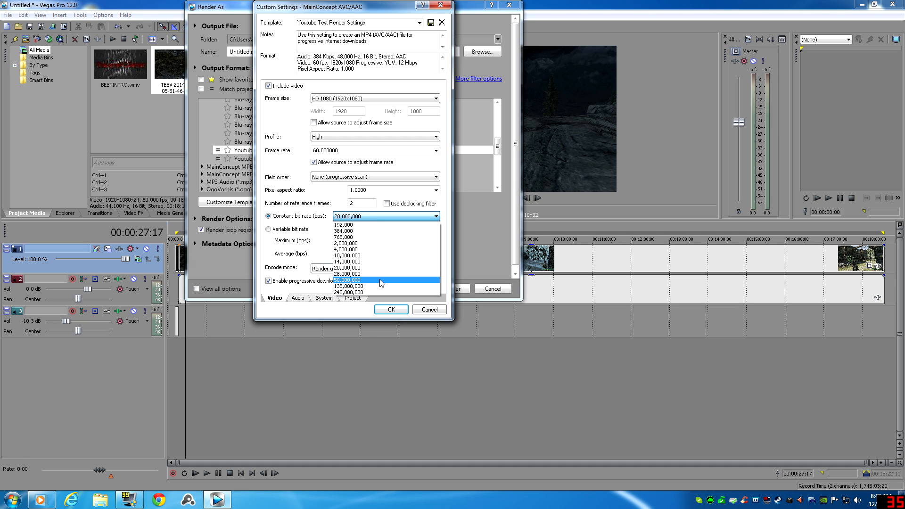
pyautogui.moveTo(380, 283)
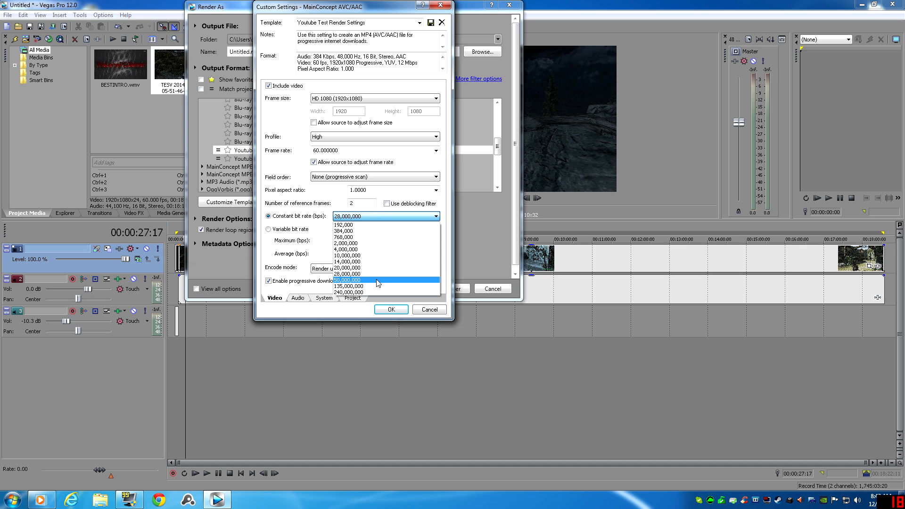
pyautogui.click(346, 280)
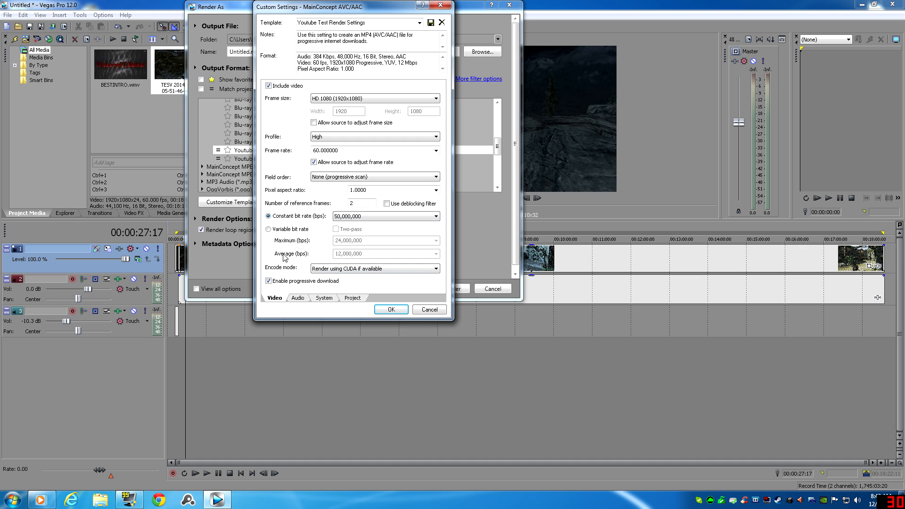
pyautogui.moveTo(293, 296)
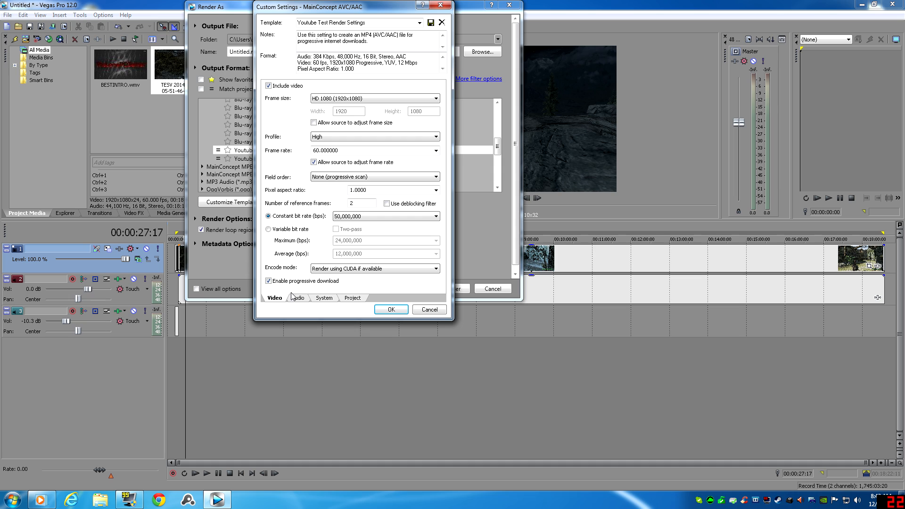
pyautogui.click(298, 297)
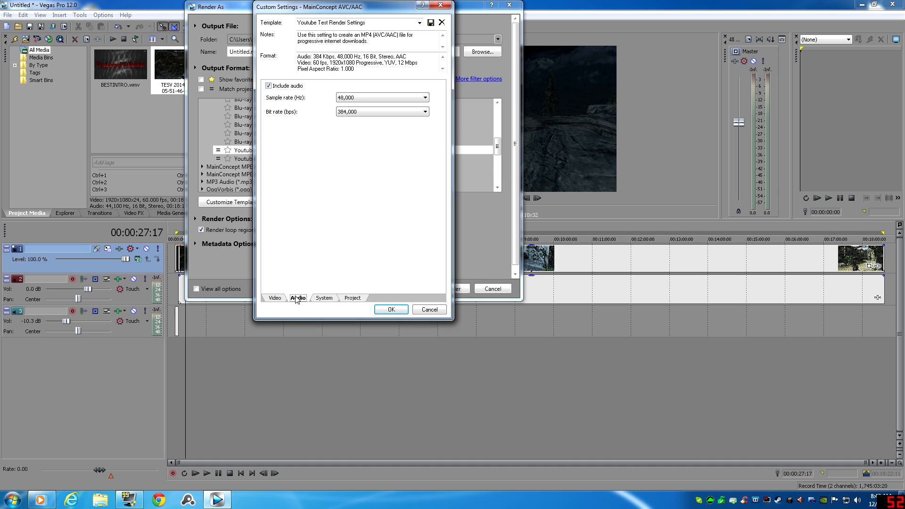
pyautogui.click(275, 297)
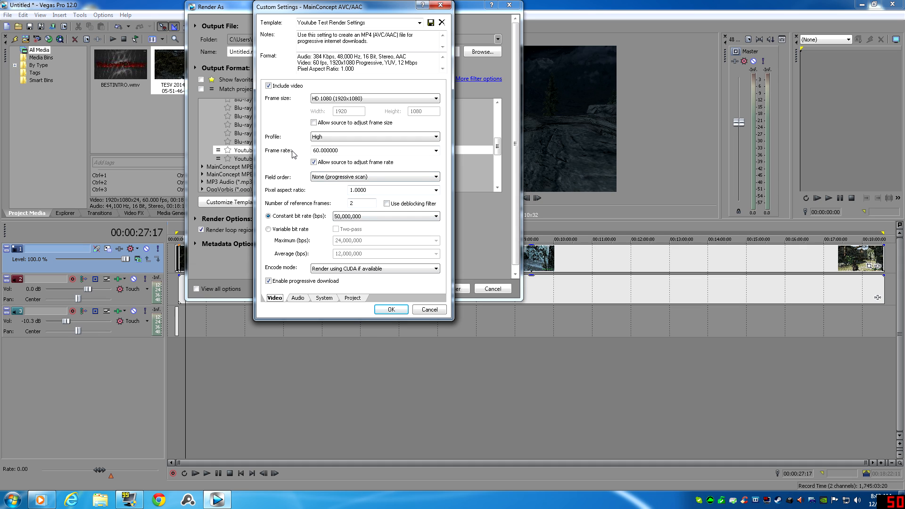
pyautogui.moveTo(298, 155)
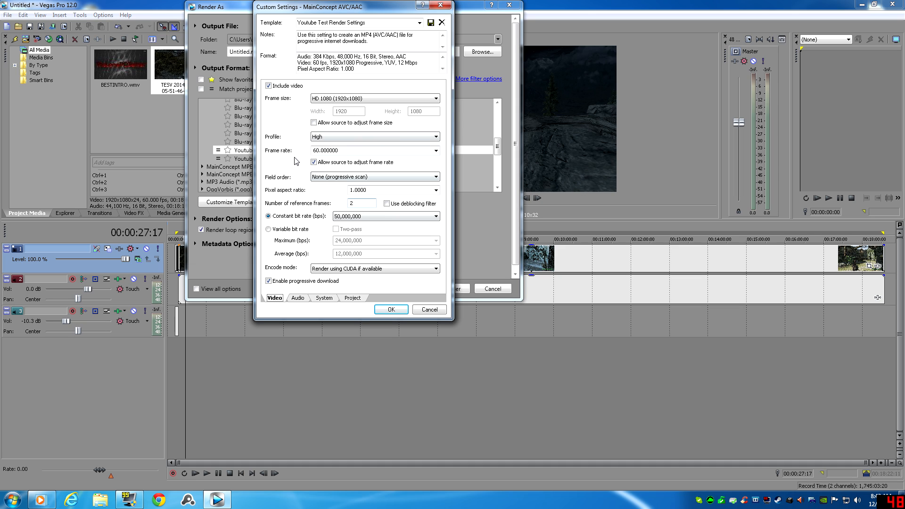
pyautogui.click(434, 150)
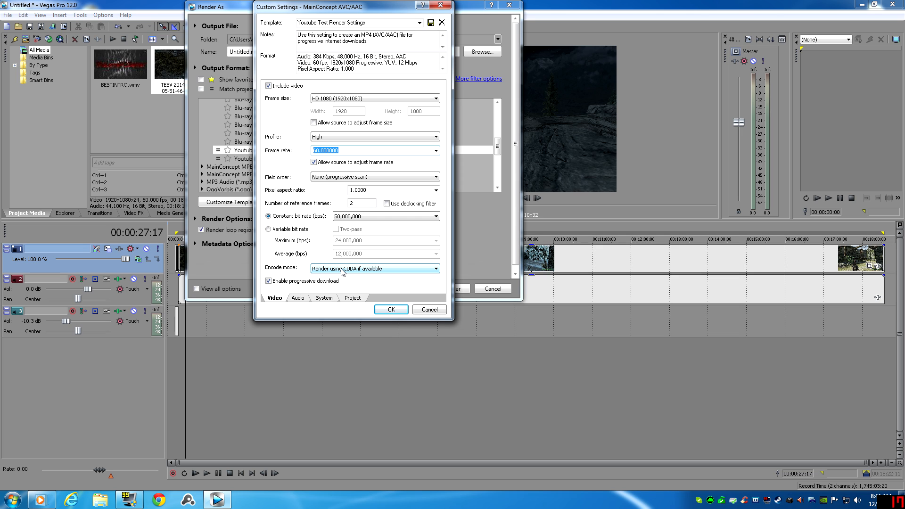
pyautogui.moveTo(350, 266)
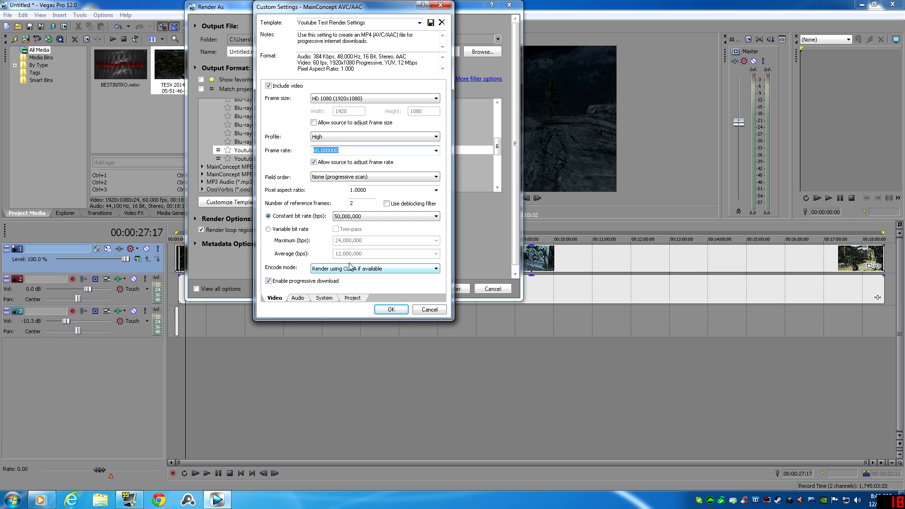